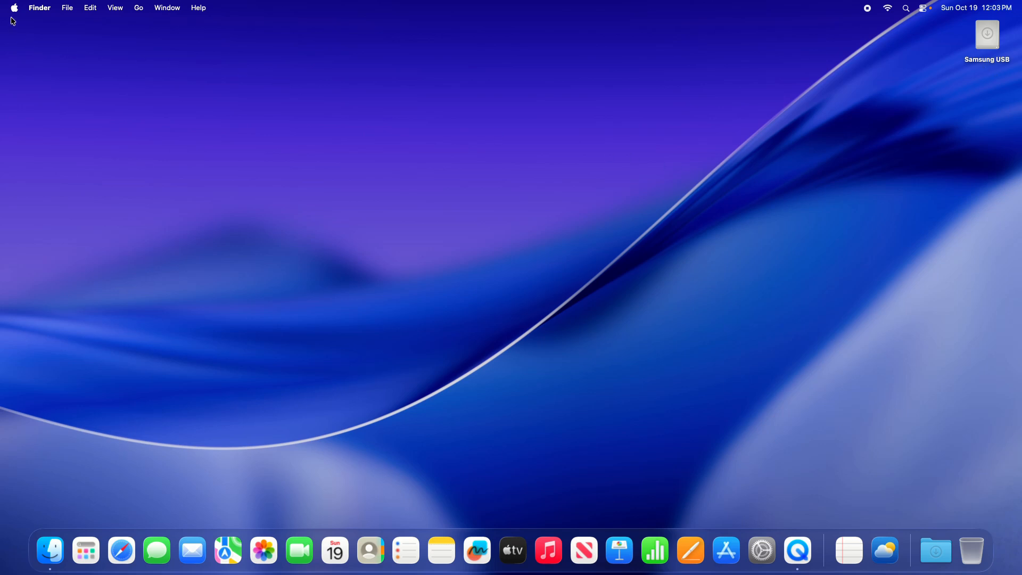
Open Time Machine settings, add a backup disk, and choose Samsung USB to set up.
{"action": "left_click", "coordinate": [12, 8]}
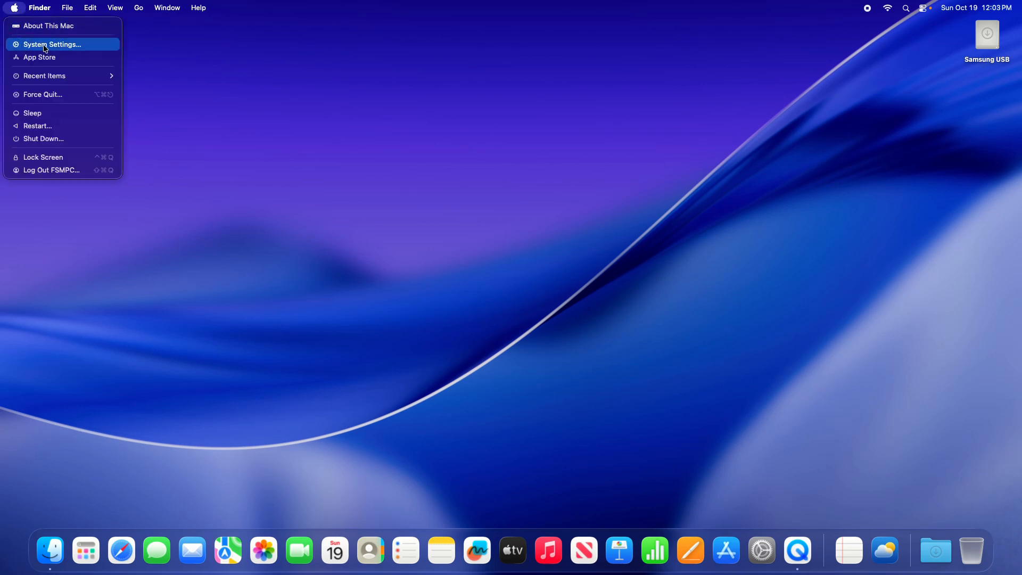
{"action": "left_click", "coordinate": [52, 44]}
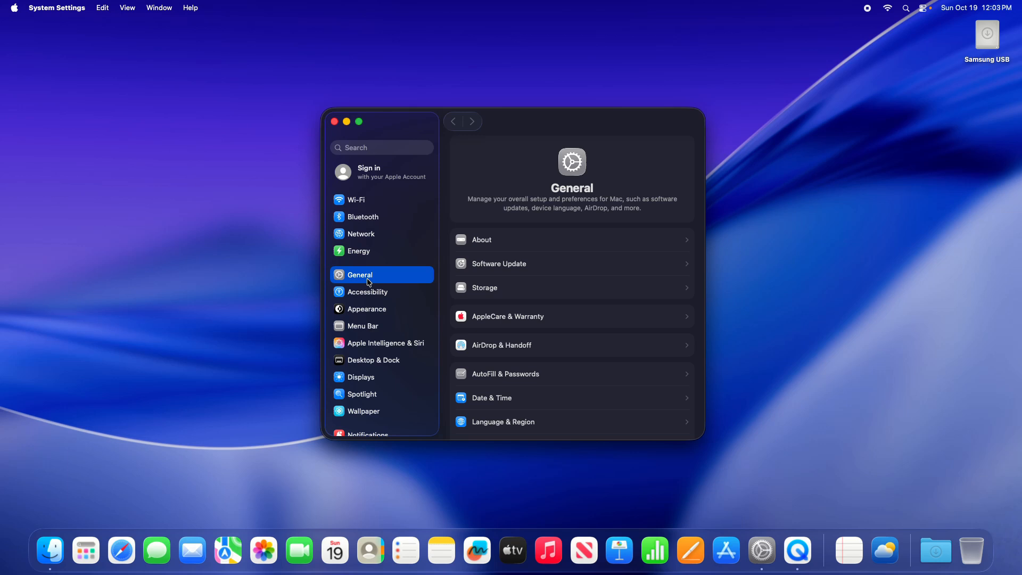
{"action": "scroll", "scroll_direction": "down", "scroll_amount": 3}
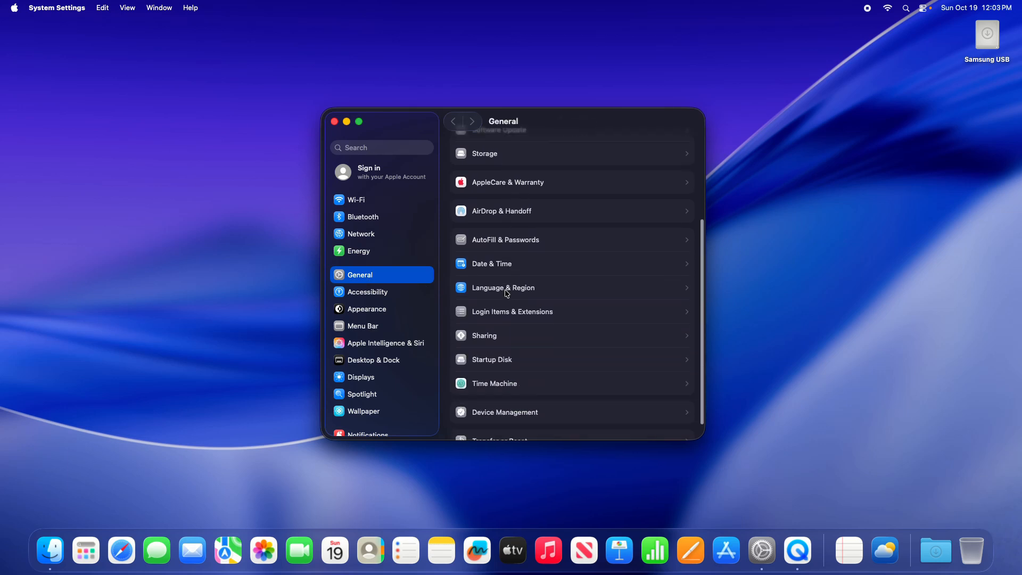
{"action": "left_click", "coordinate": [494, 383]}
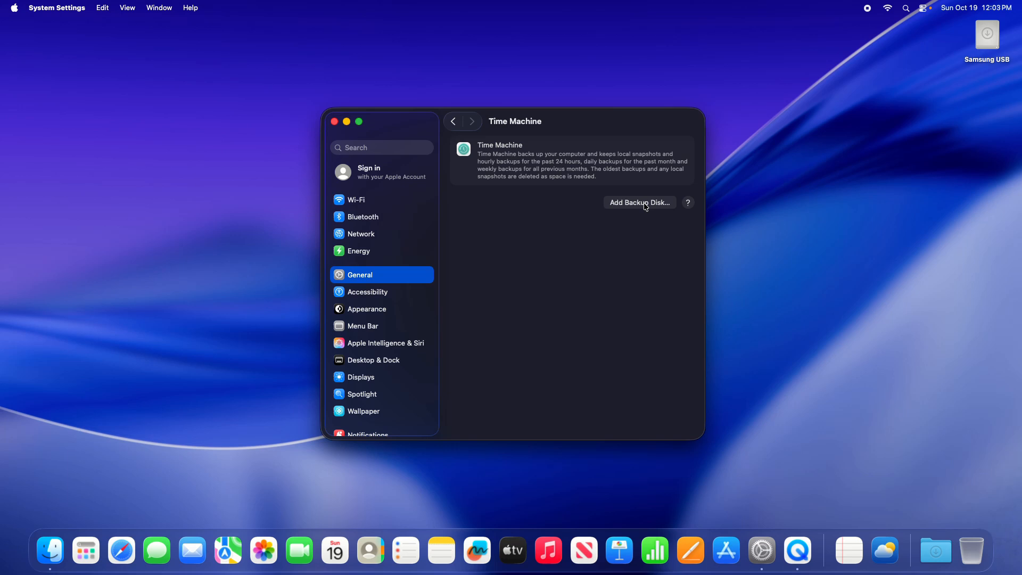
{"action": "left_click", "coordinate": [639, 203]}
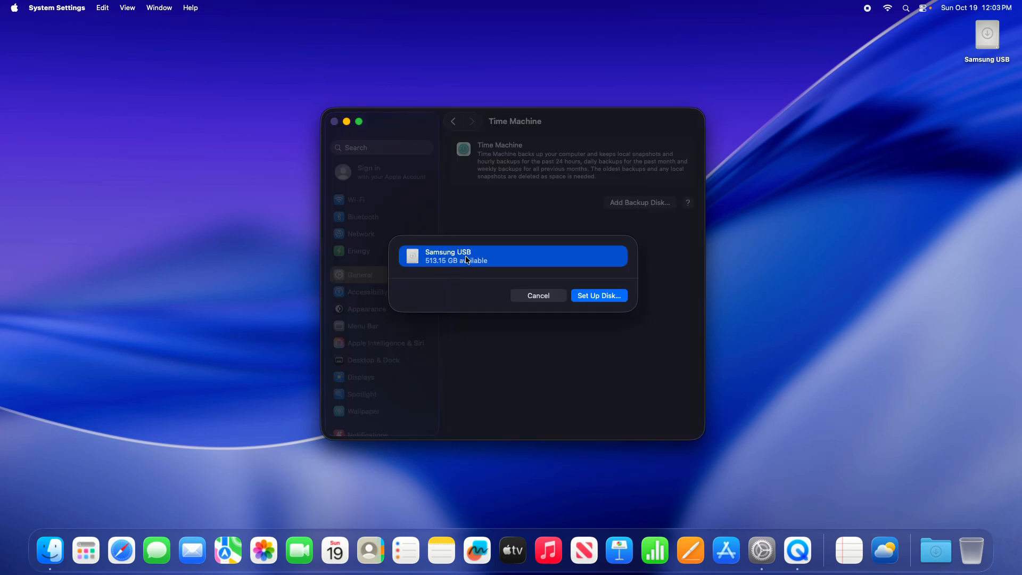
{"action": "left_click", "coordinate": [598, 295]}
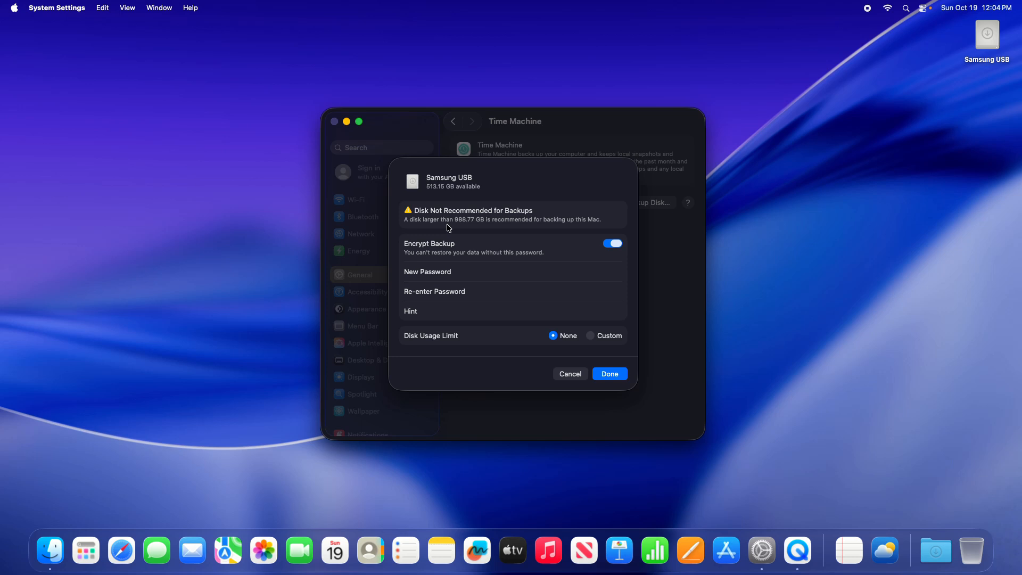
{"action": "mouse_move", "coordinate": [445, 191]}
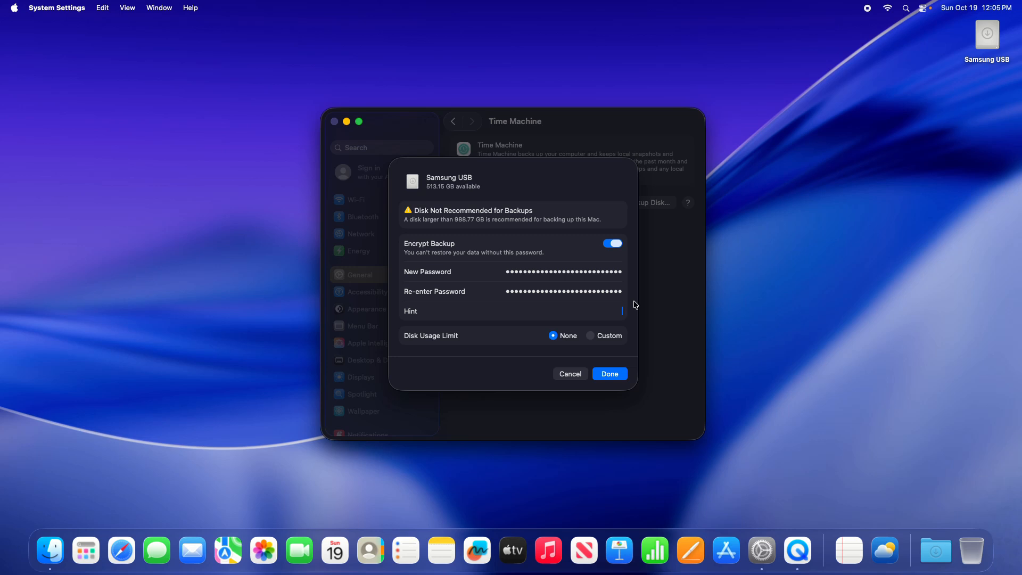
Type a password hint for the encrypted Samsung USB backup.
{"action": "type", "text": "hint"}
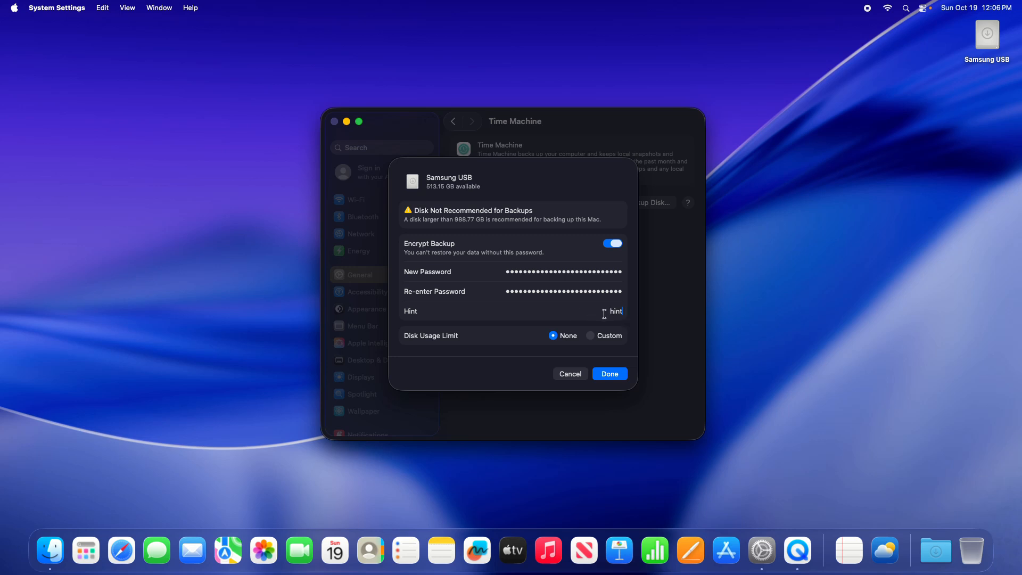
Try a custom disk usage limit, revert to None, and confirm the disk setup.
{"action": "left_click", "coordinate": [591, 315]}
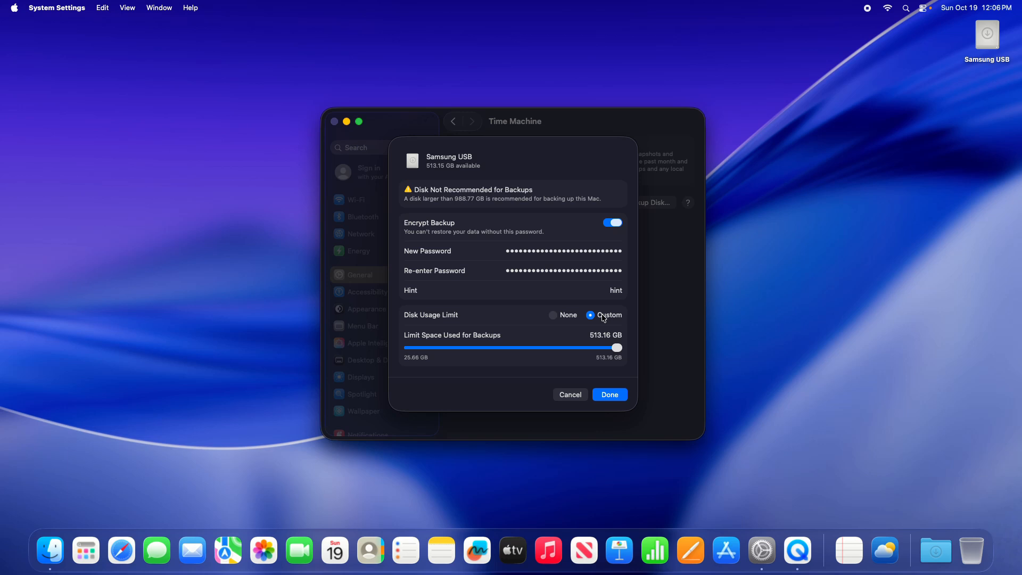
{"action": "mouse_move", "coordinate": [503, 337]}
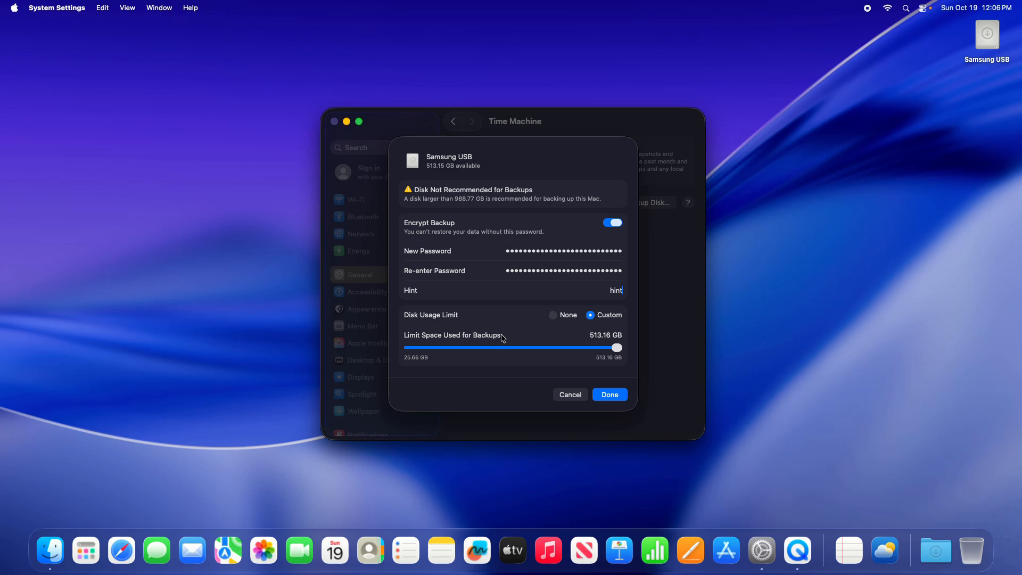
{"action": "mouse_move", "coordinate": [563, 325]}
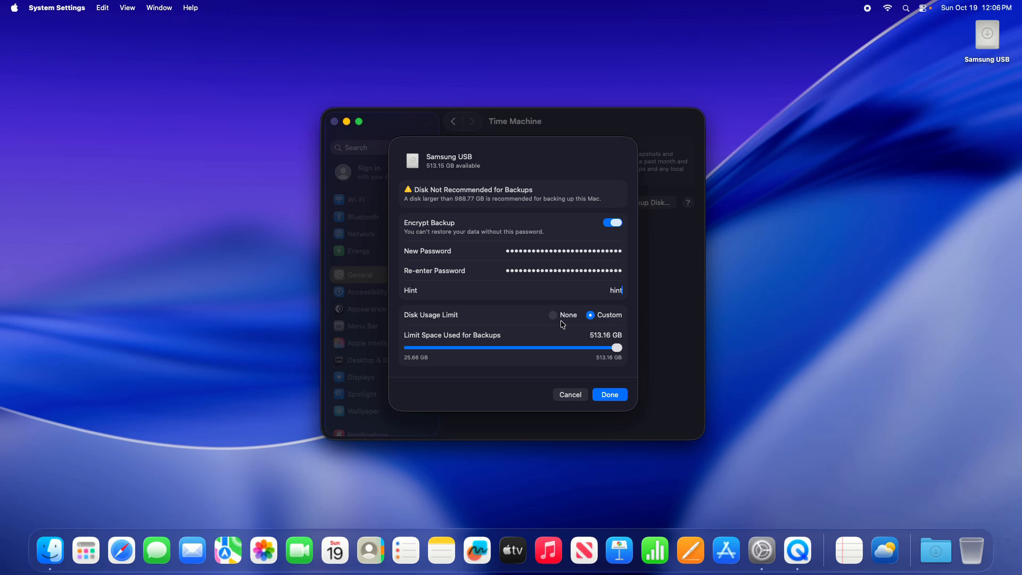
{"action": "left_click", "coordinate": [554, 314]}
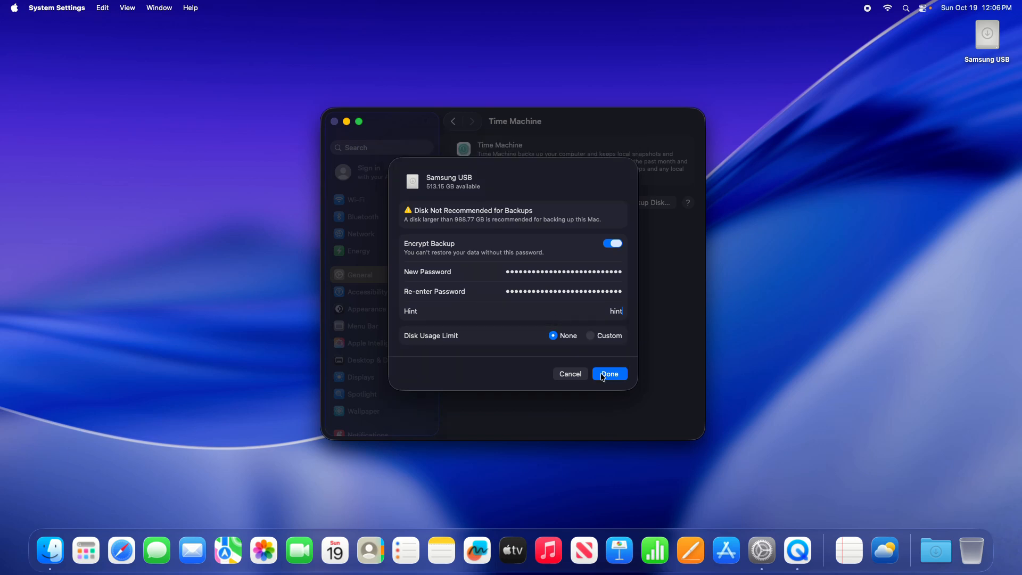
{"action": "left_click", "coordinate": [610, 374]}
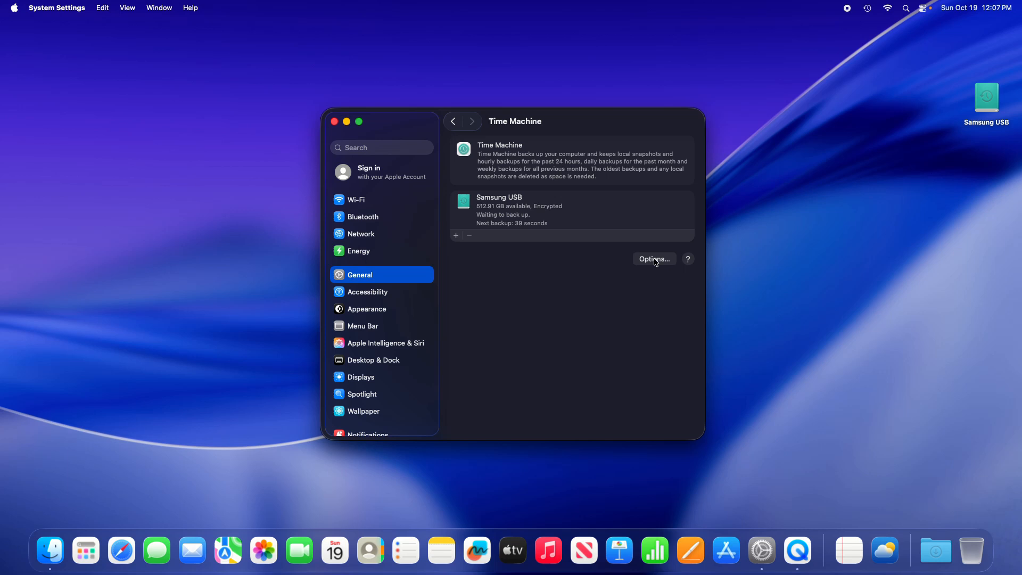
{"action": "left_click", "coordinate": [654, 259]}
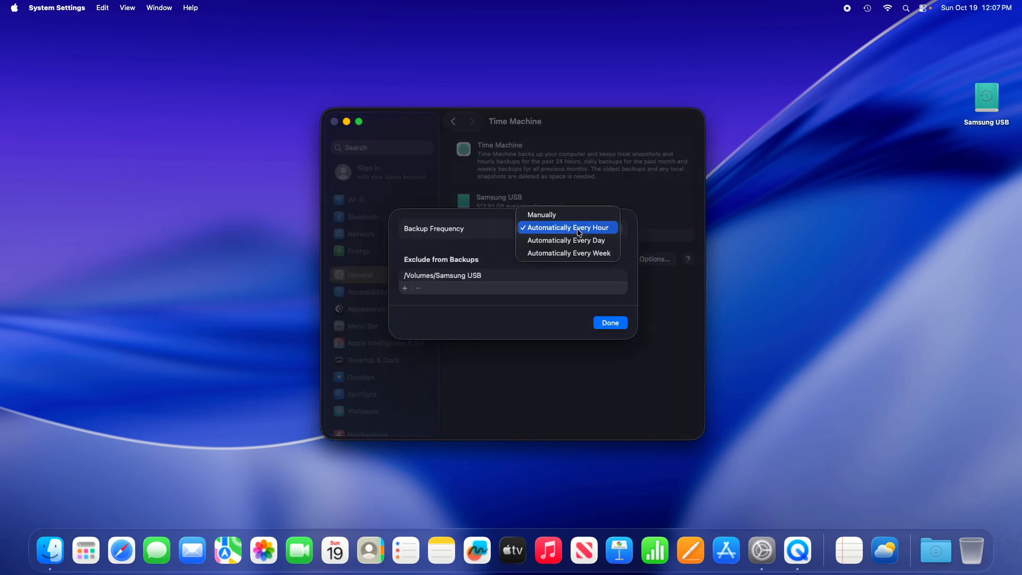
{"action": "left_click", "coordinate": [566, 228]}
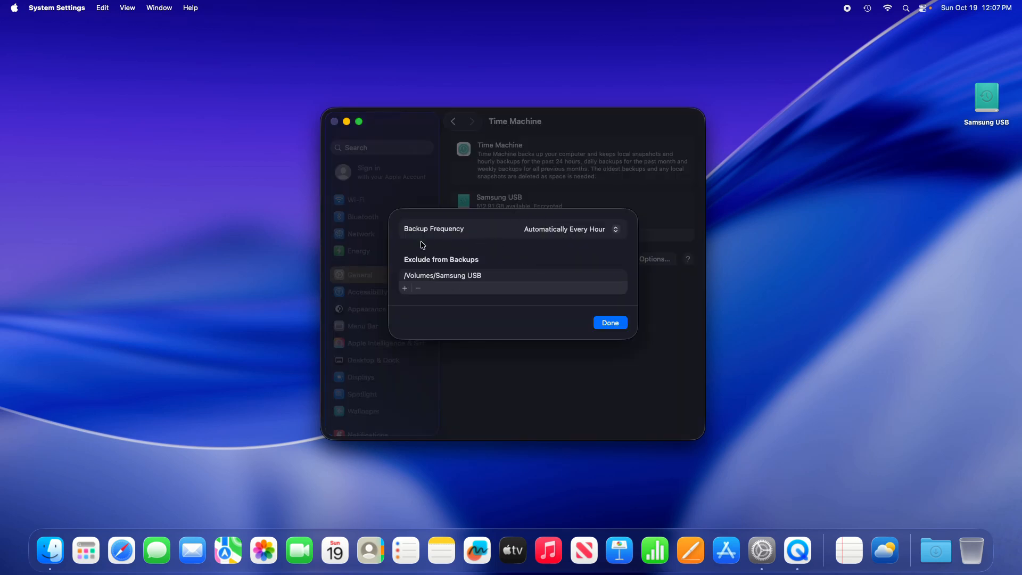
{"action": "mouse_move", "coordinate": [456, 303]}
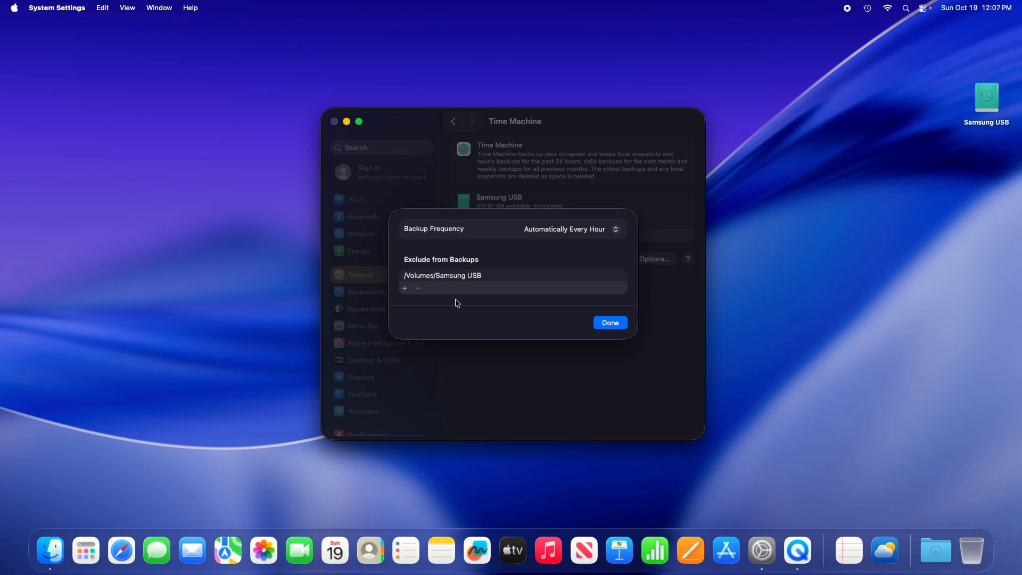
{"action": "mouse_move", "coordinate": [476, 251]}
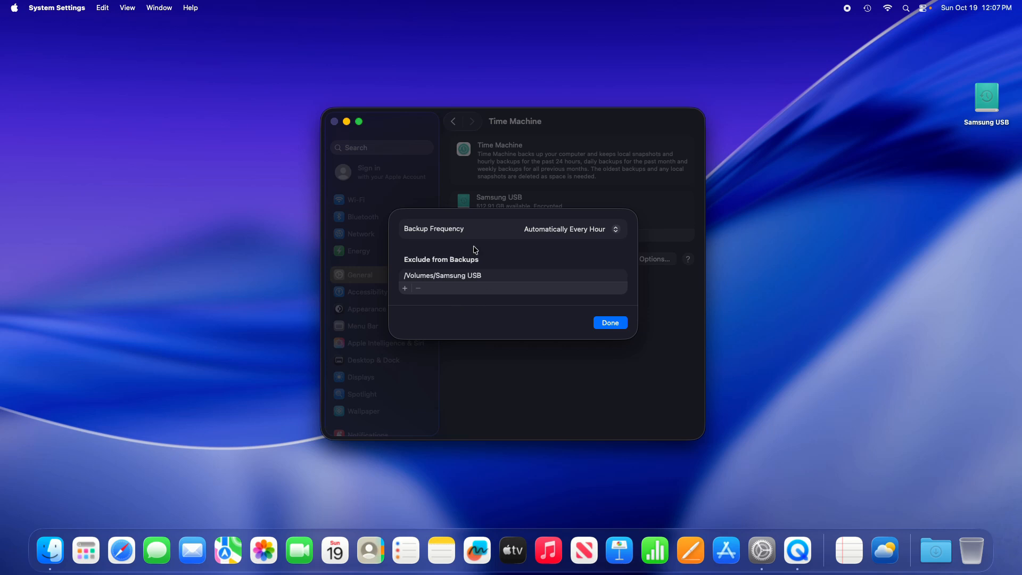
{"action": "left_click", "coordinate": [610, 323]}
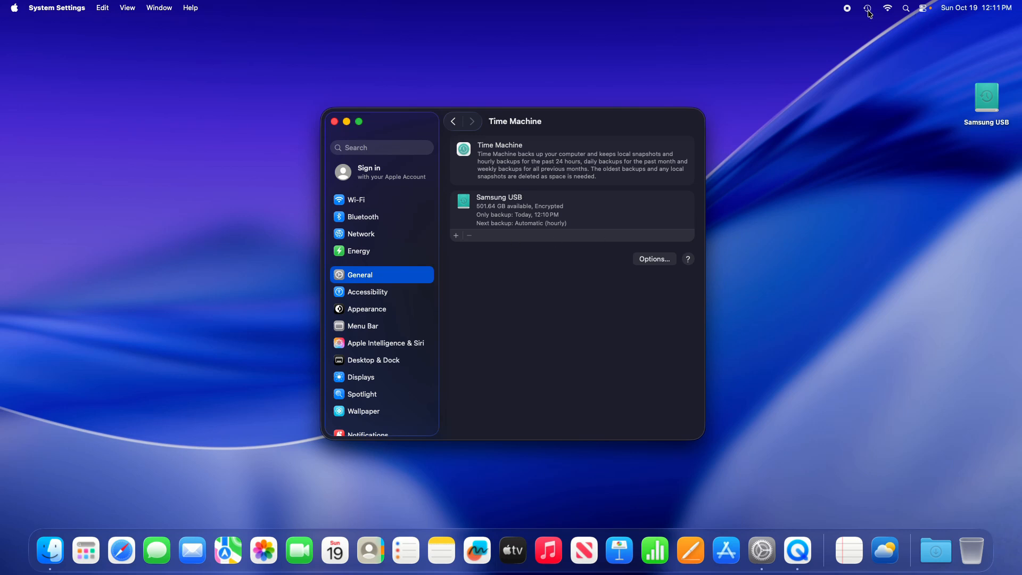
Open the Time Machine menu bar icon to view the latest Samsung USB backup.
{"action": "left_click", "coordinate": [868, 8]}
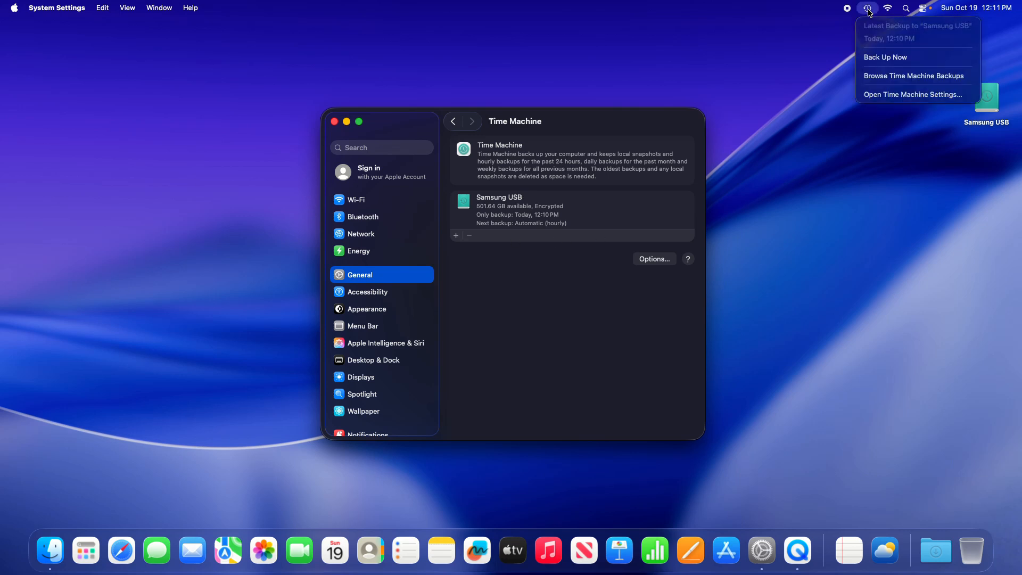
{"action": "mouse_move", "coordinate": [886, 58]}
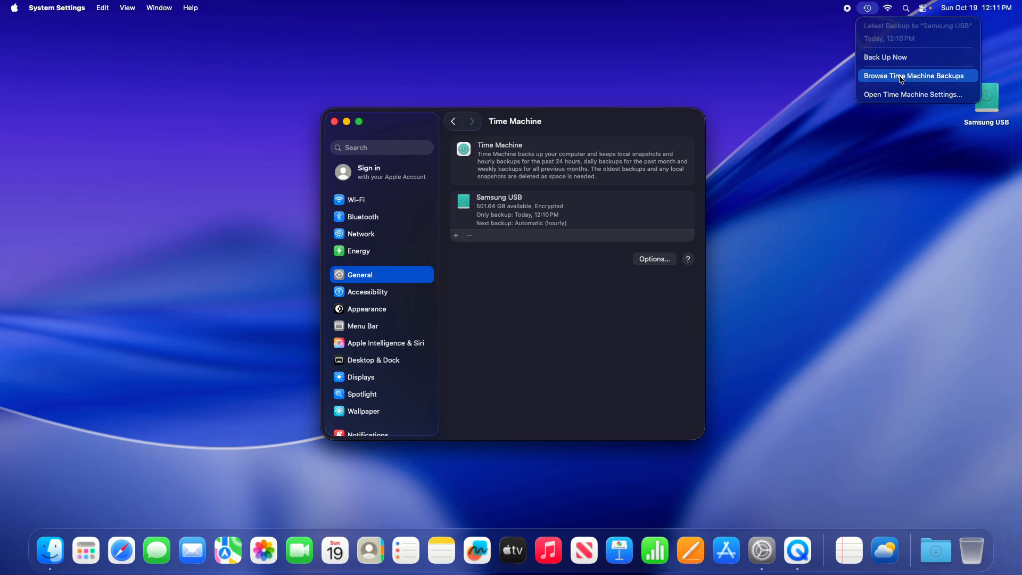
{"action": "left_click", "coordinate": [916, 76]}
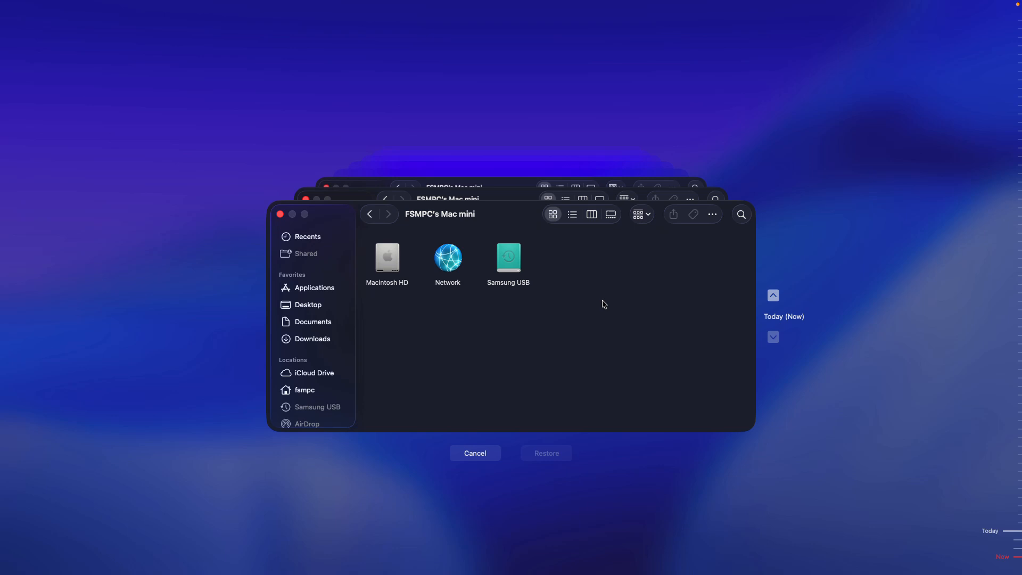
{"action": "mouse_move", "coordinate": [538, 373]}
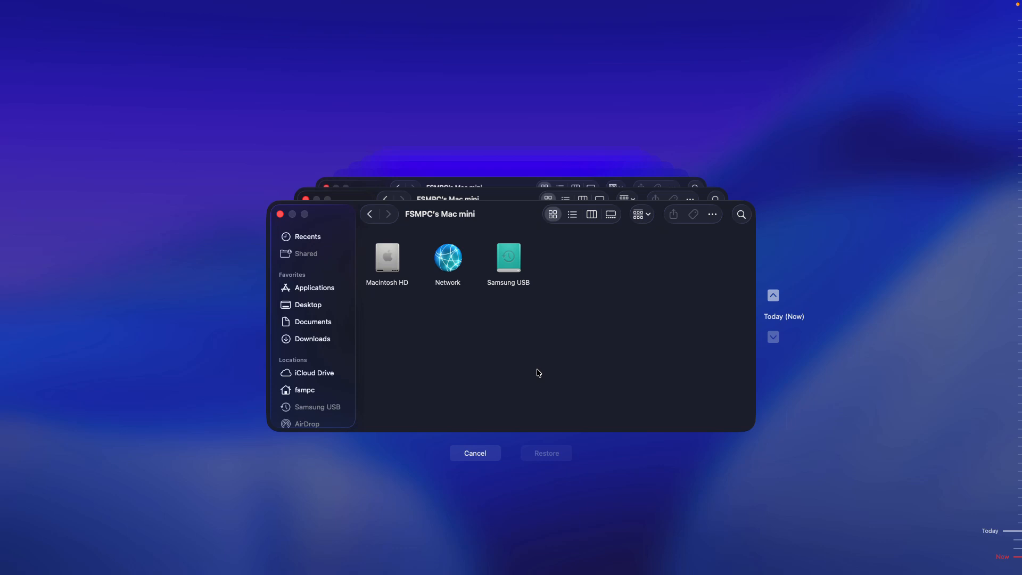
{"action": "mouse_move", "coordinate": [543, 464]}
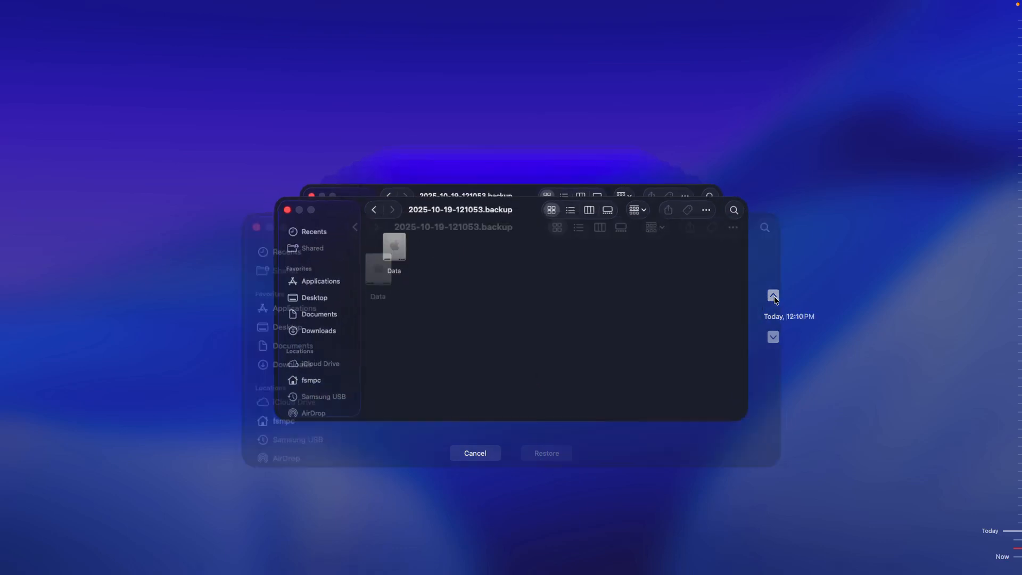
{"action": "left_click", "coordinate": [773, 337]}
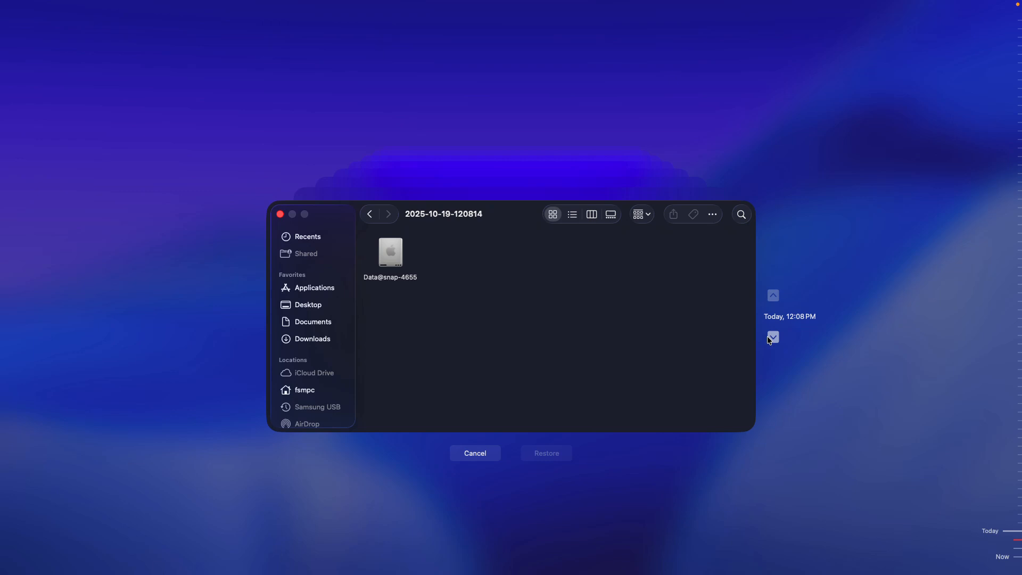
{"action": "left_click", "coordinate": [772, 337]}
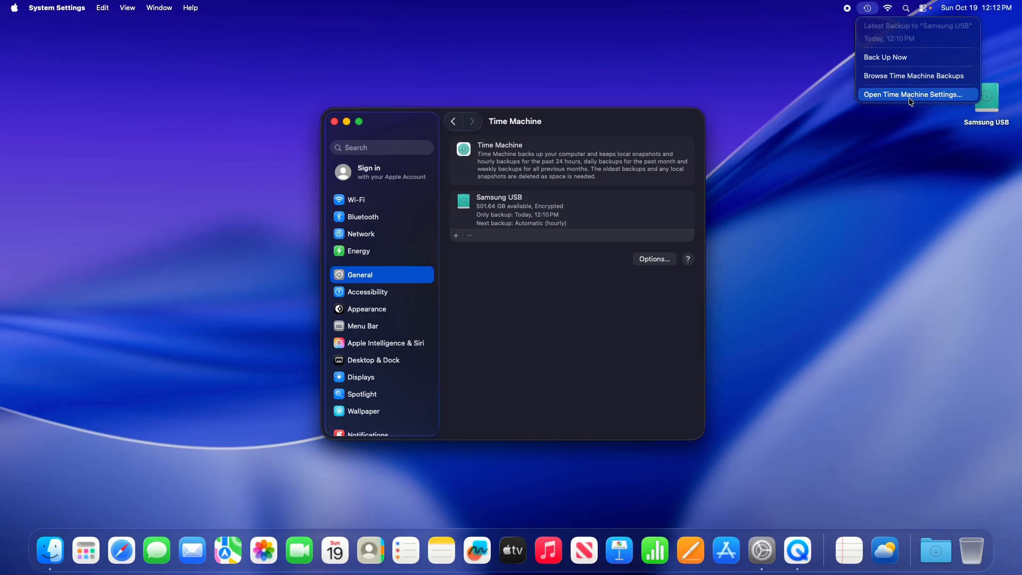
{"action": "left_click", "coordinate": [914, 95]}
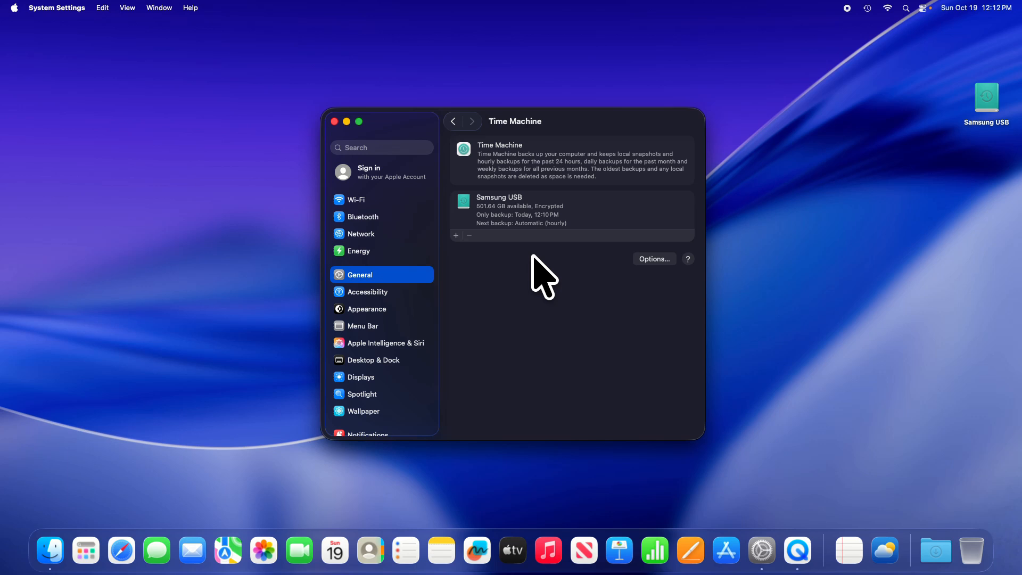
{"action": "left_click", "coordinate": [867, 8]}
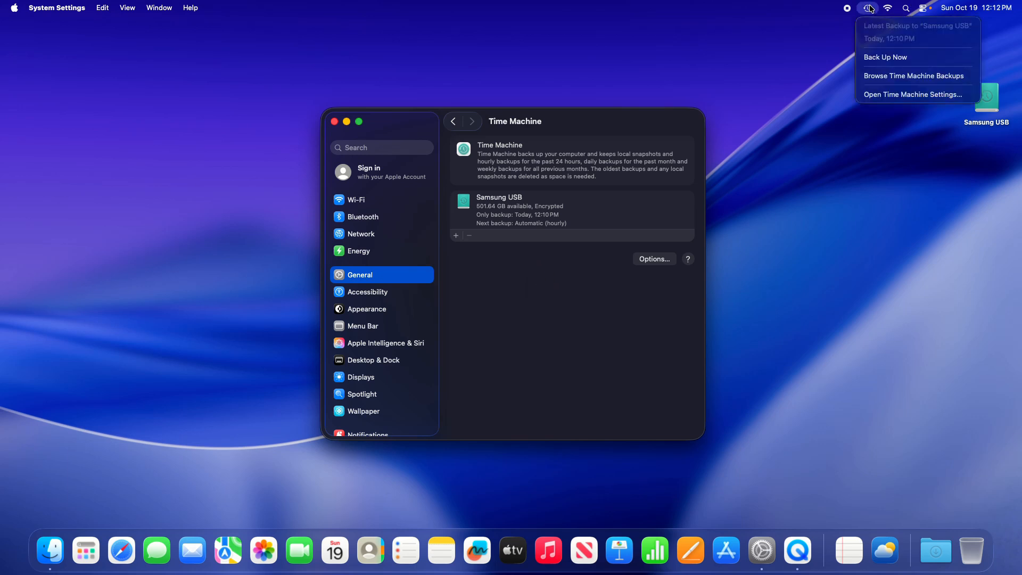